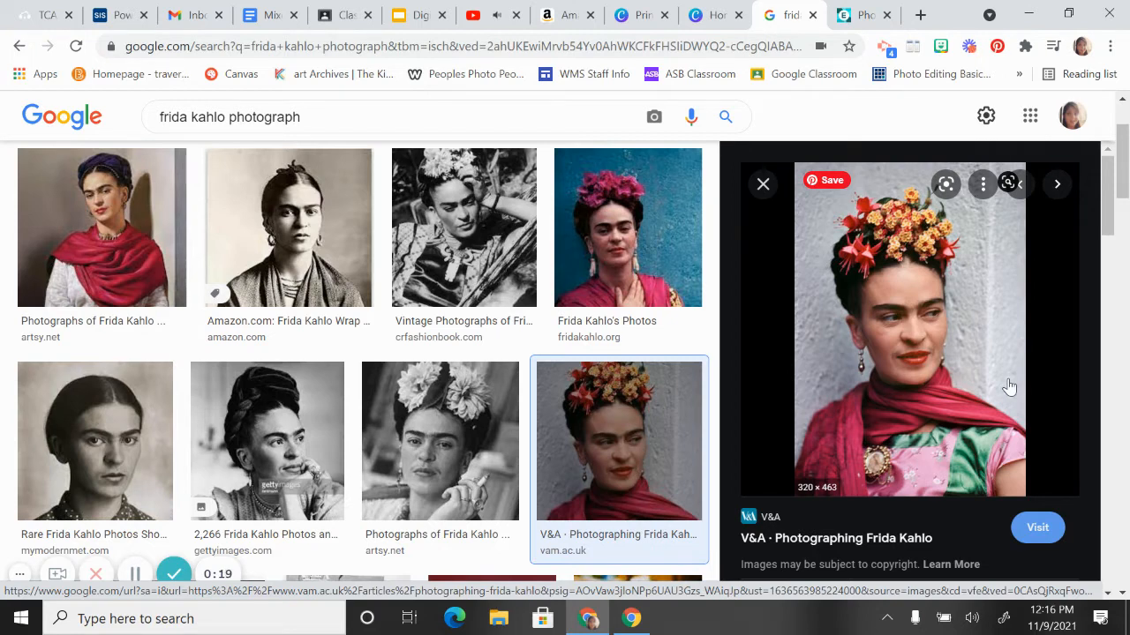
mouse_move(494, 217)
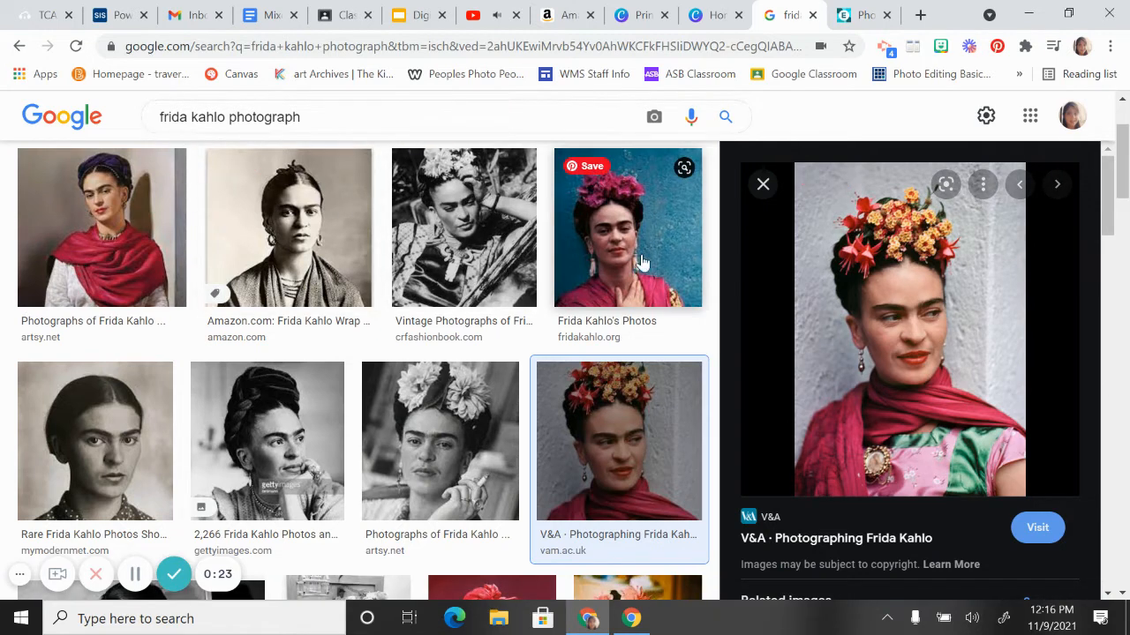
Save the V&A Frida Kahlo photo to Downloads, naming it frida.
right_click(882, 331)
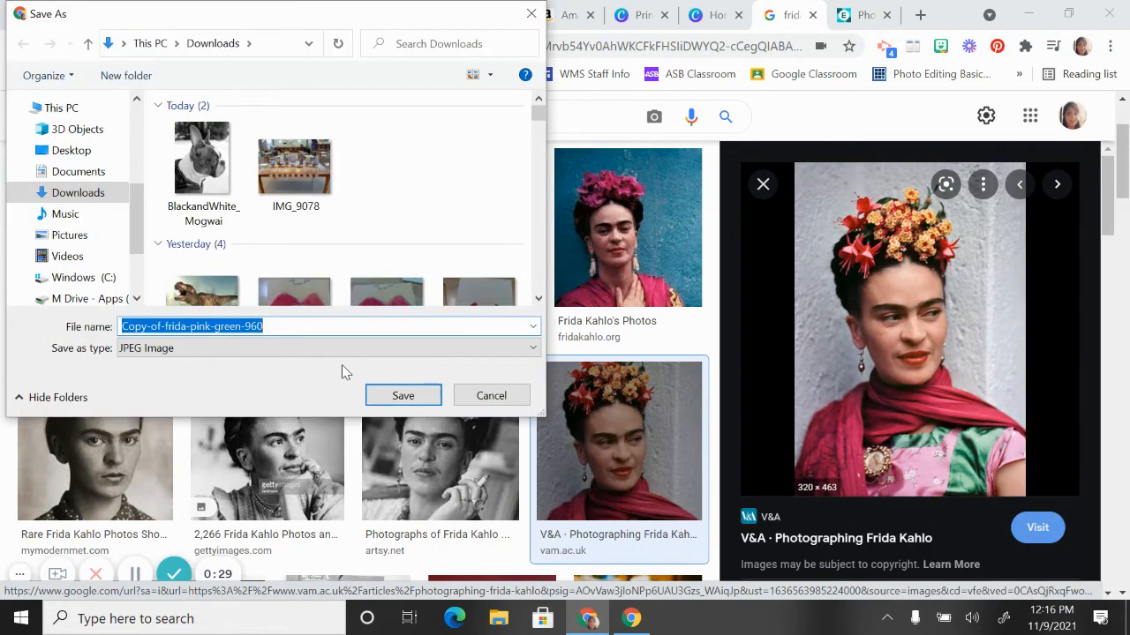
type("frida")
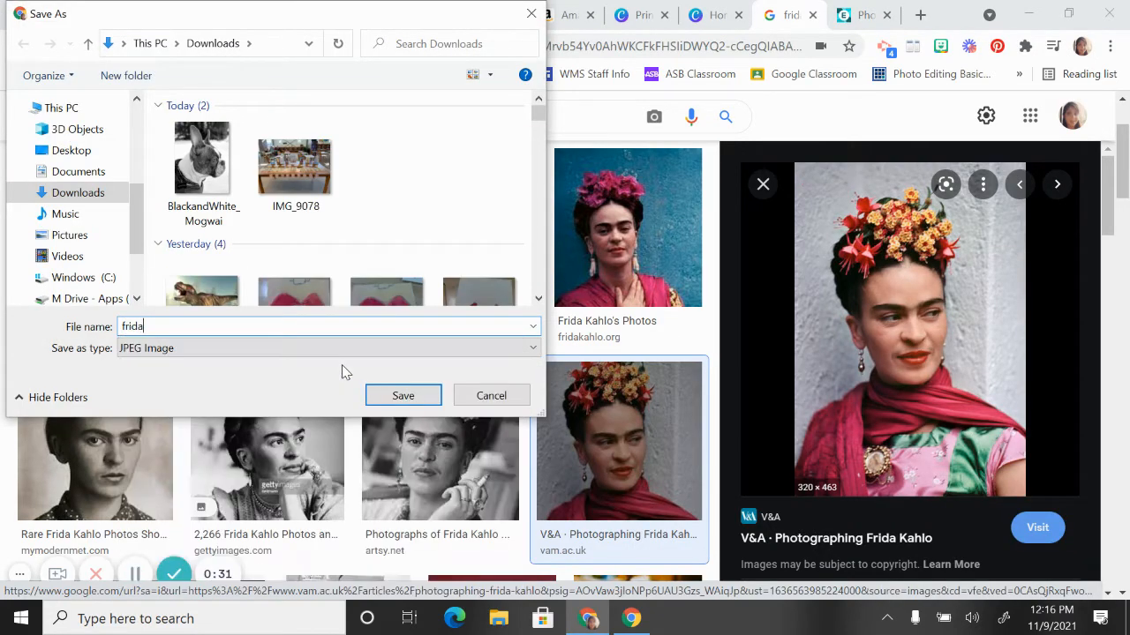
left_click(402, 395)
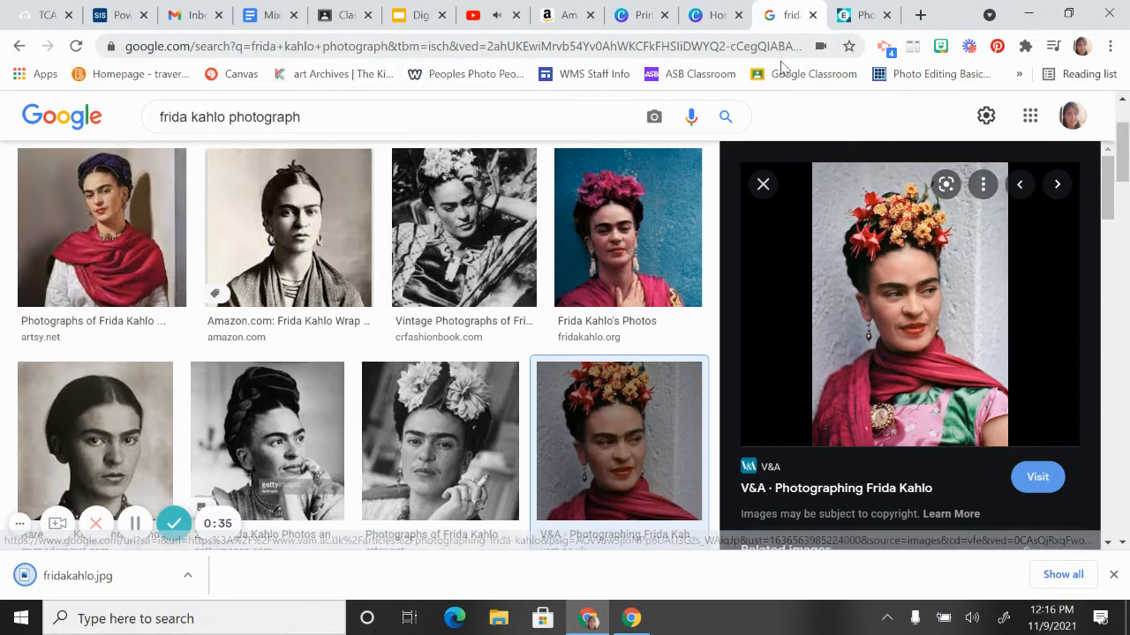
Load the downloaded Frida Kahlo photo into the Pixlr E editor as a background layer.
left_click(863, 15)
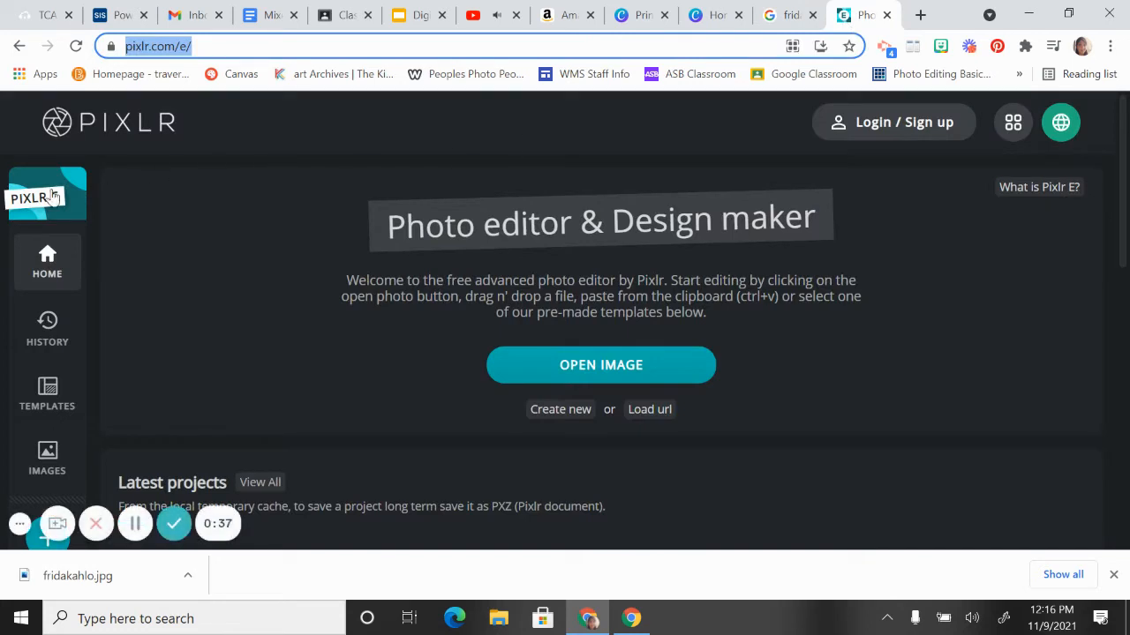
mouse_move(35, 196)
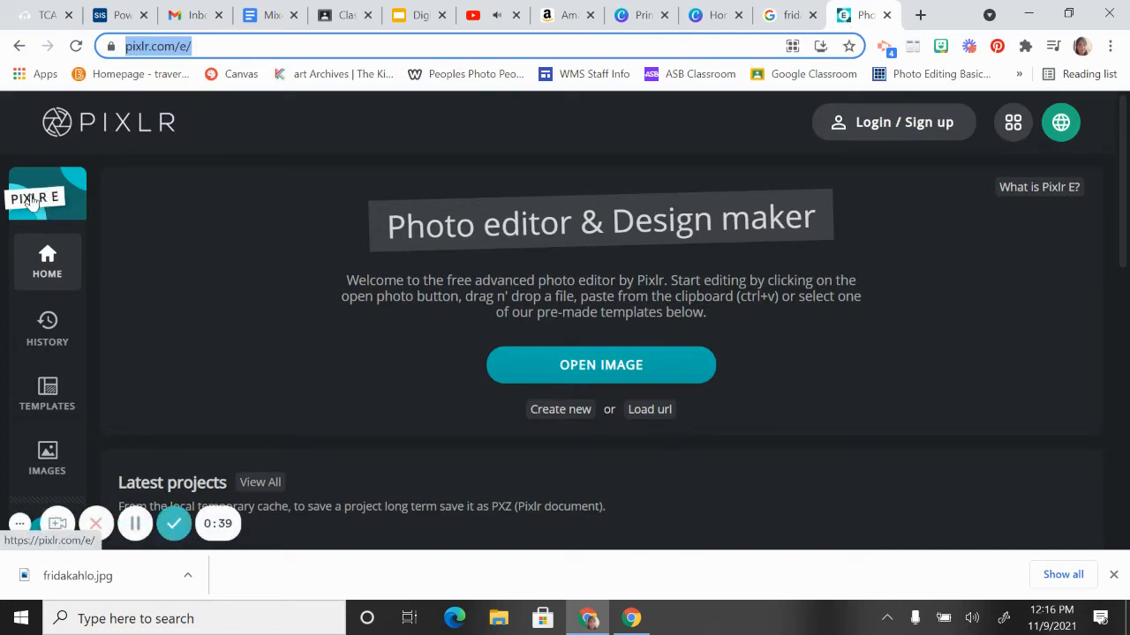
mouse_move(498, 217)
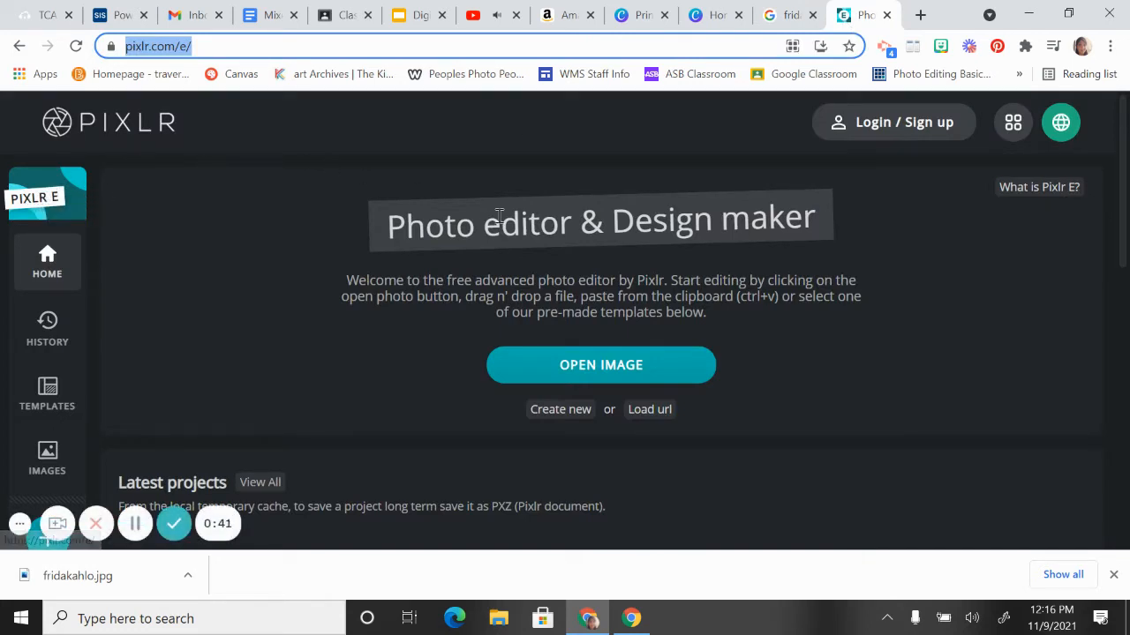
left_click(600, 364)
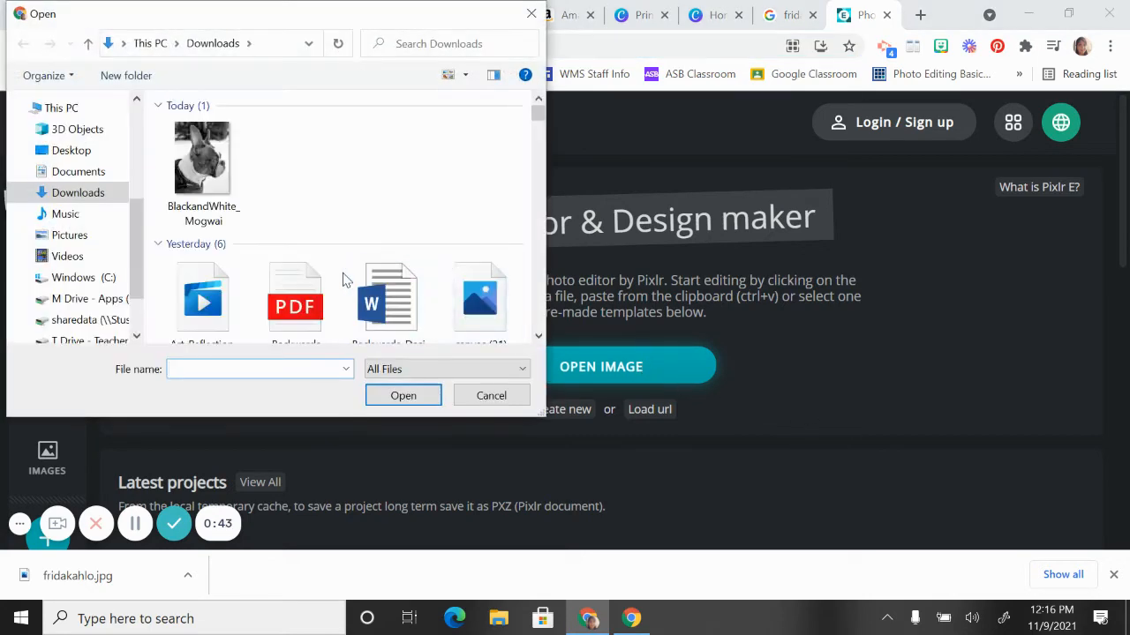
left_click(404, 395)
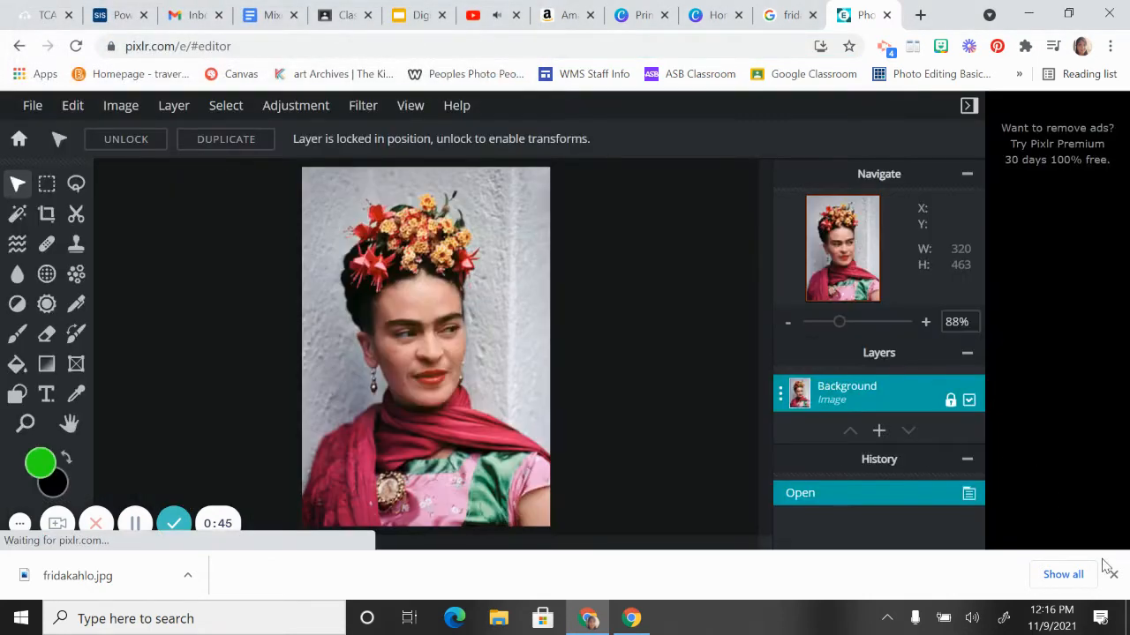
Convert the Frida Kahlo photo to black and white with Auto B&W.
left_click(925, 321)
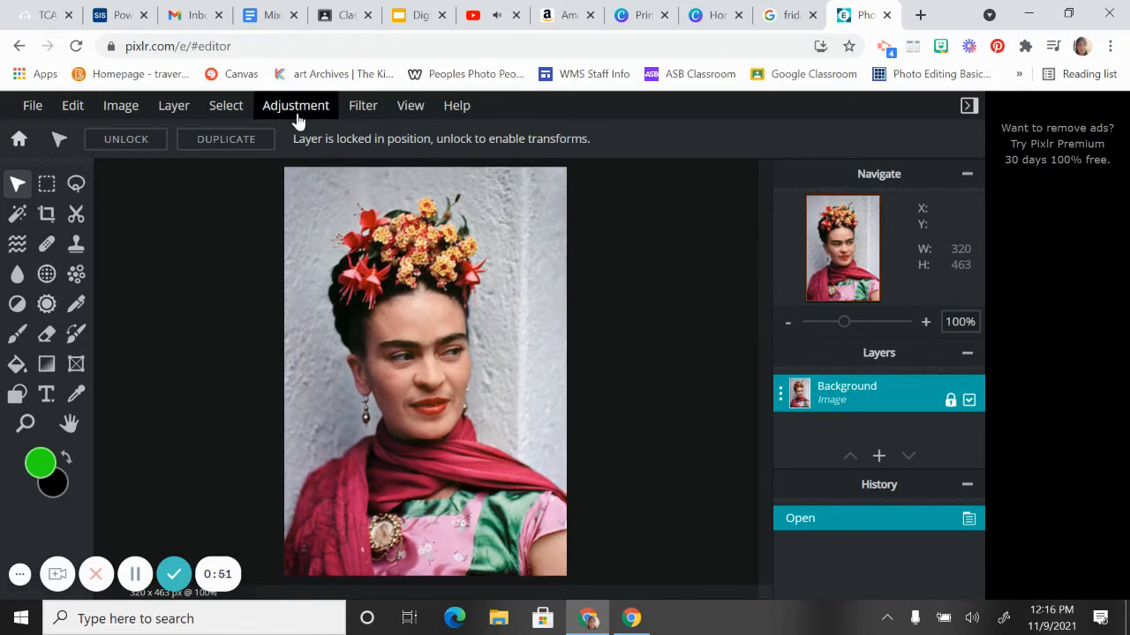
left_click(295, 105)
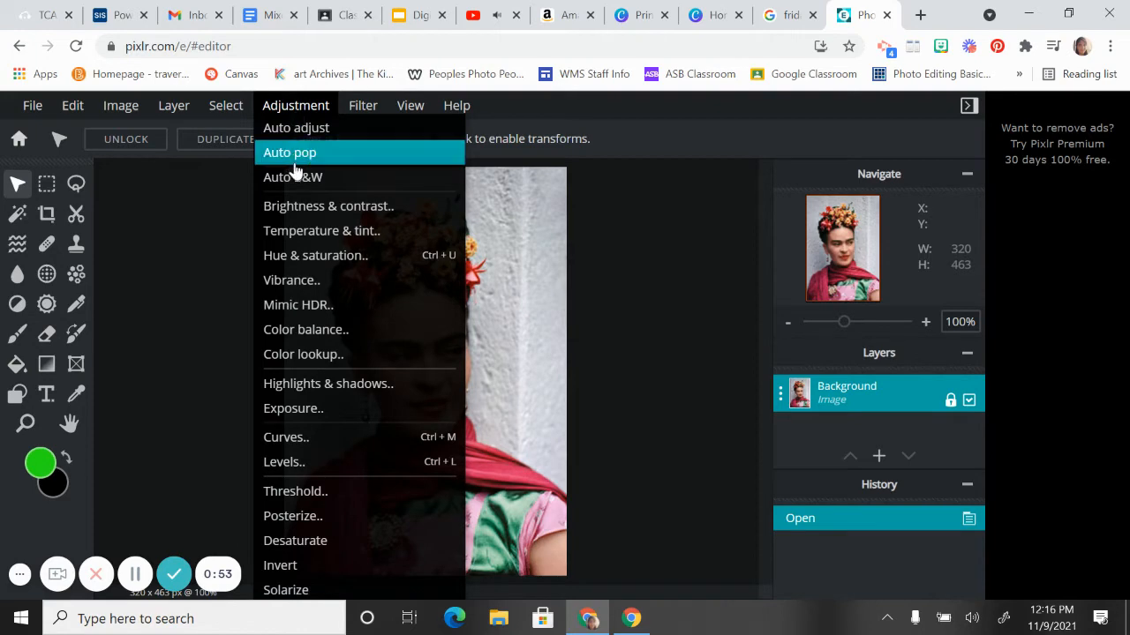
left_click(292, 177)
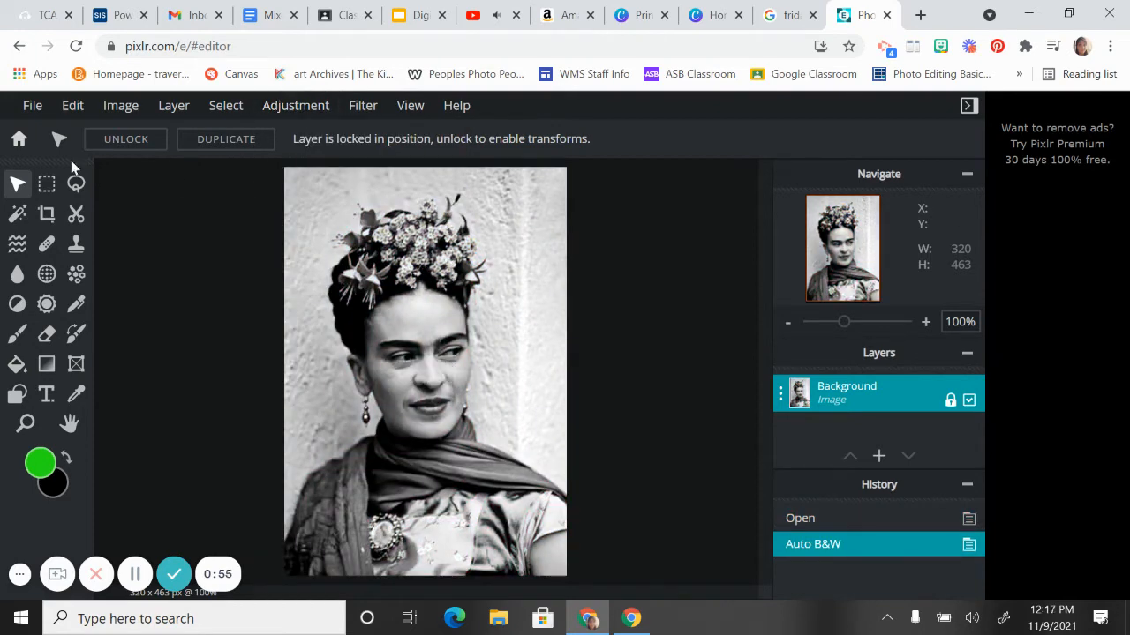
Download the black-and-white photo as fridakahlo_blackandwhite.jpg.
left_click(32, 105)
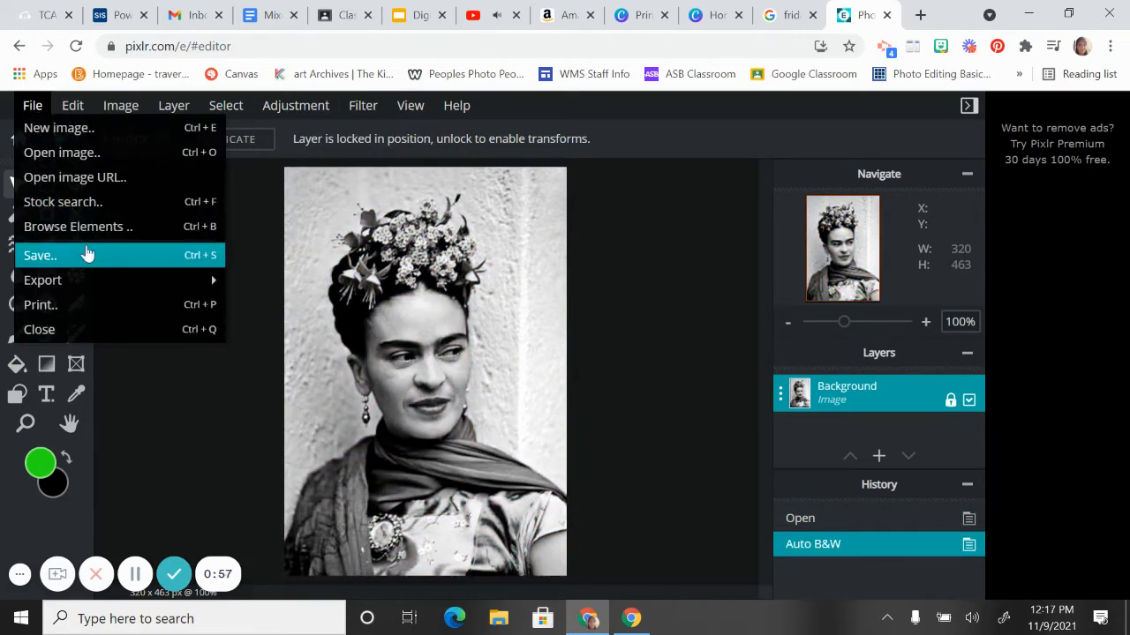
left_click(40, 255)
type("fridakahlo_blackandwhite")
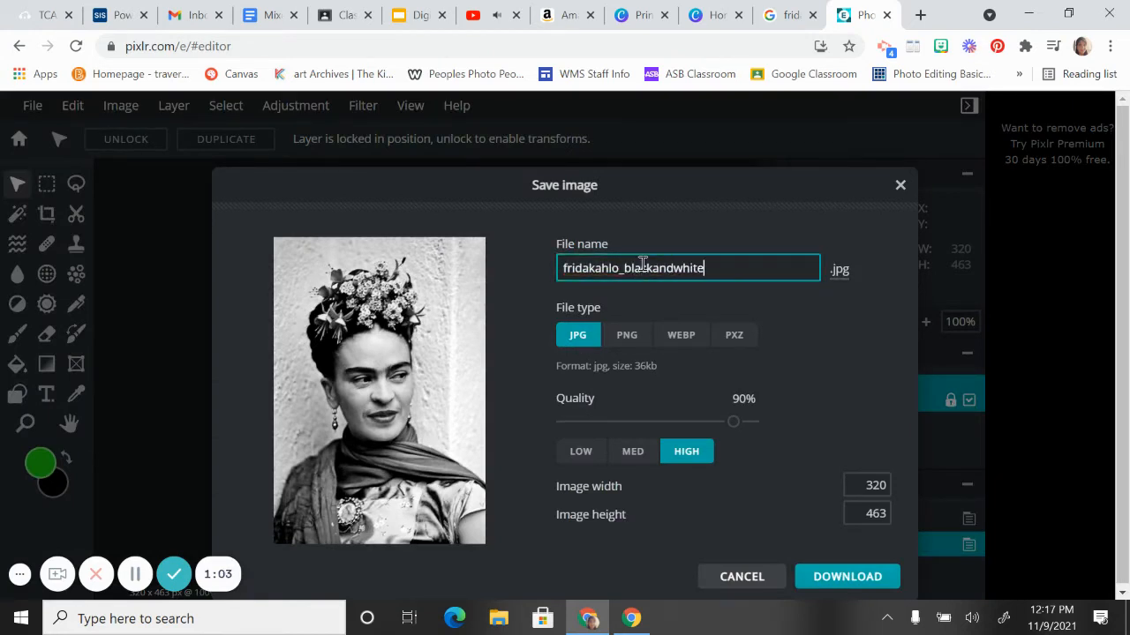
left_click(847, 576)
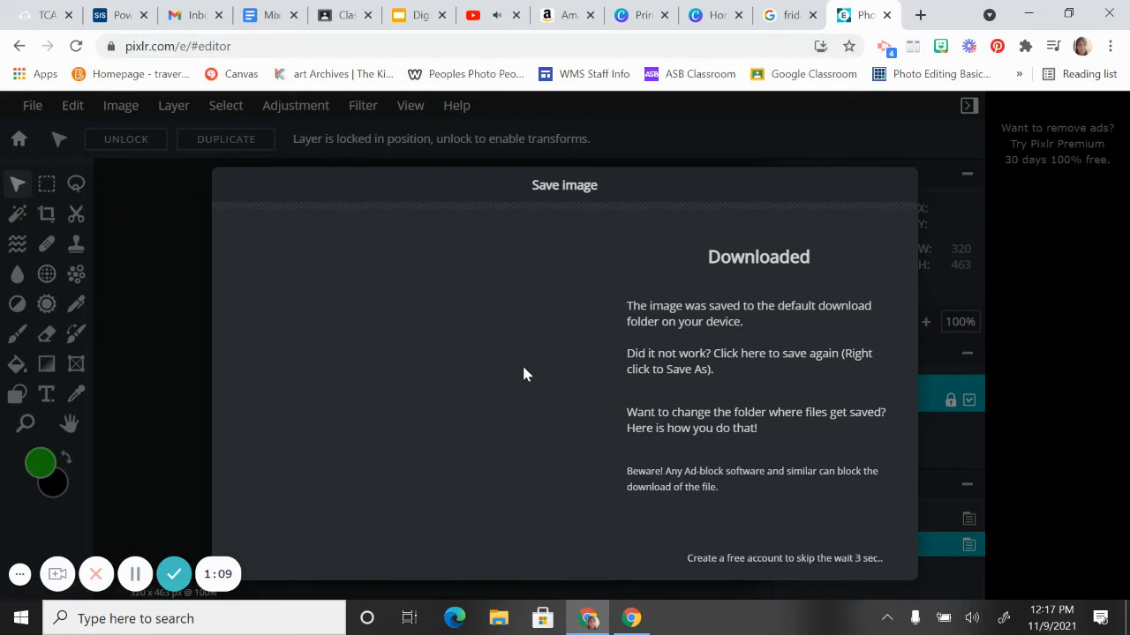
mouse_move(705, 394)
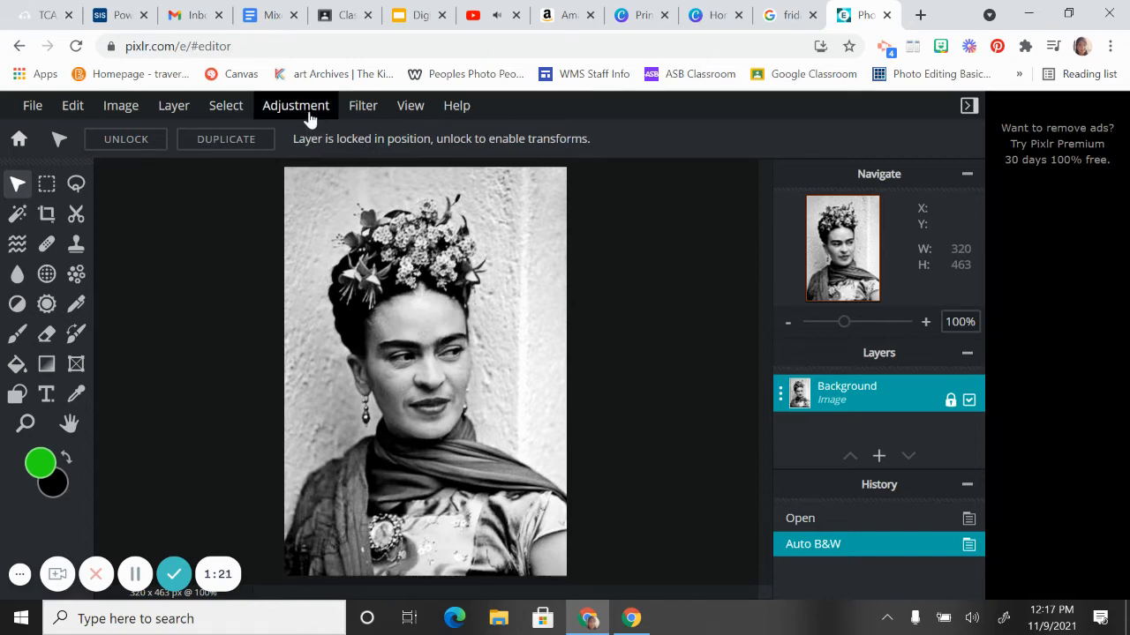
Apply a Posterize adjustment with Colors set to 3 to the black-and-white portrait.
left_click(296, 105)
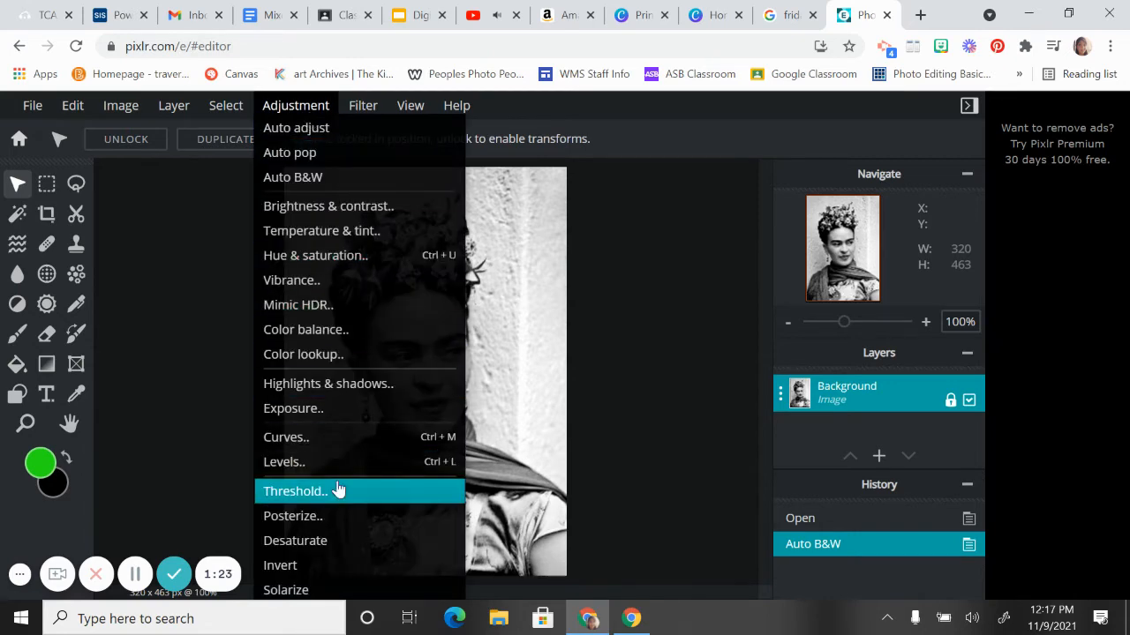
left_click(292, 516)
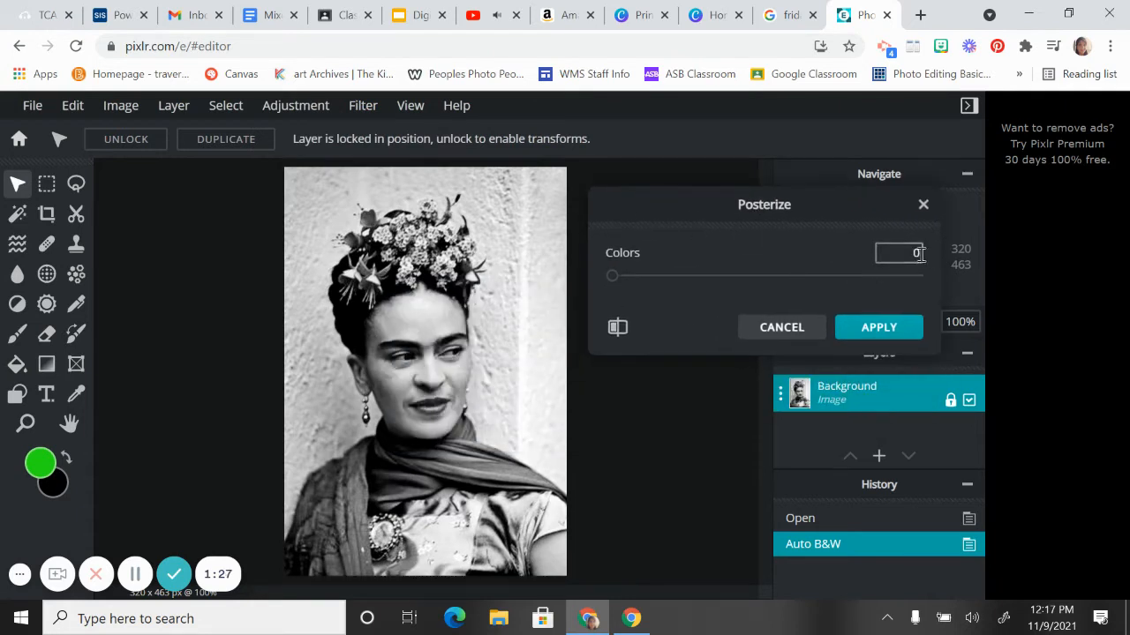
left_click_drag(611, 275, 643, 275)
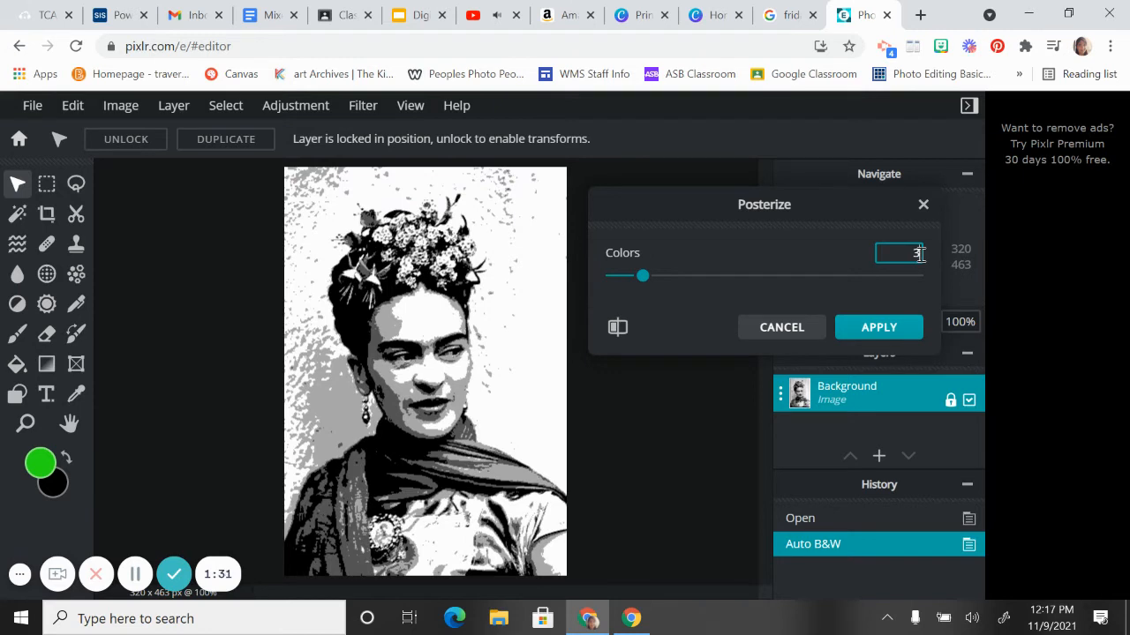
mouse_move(520, 423)
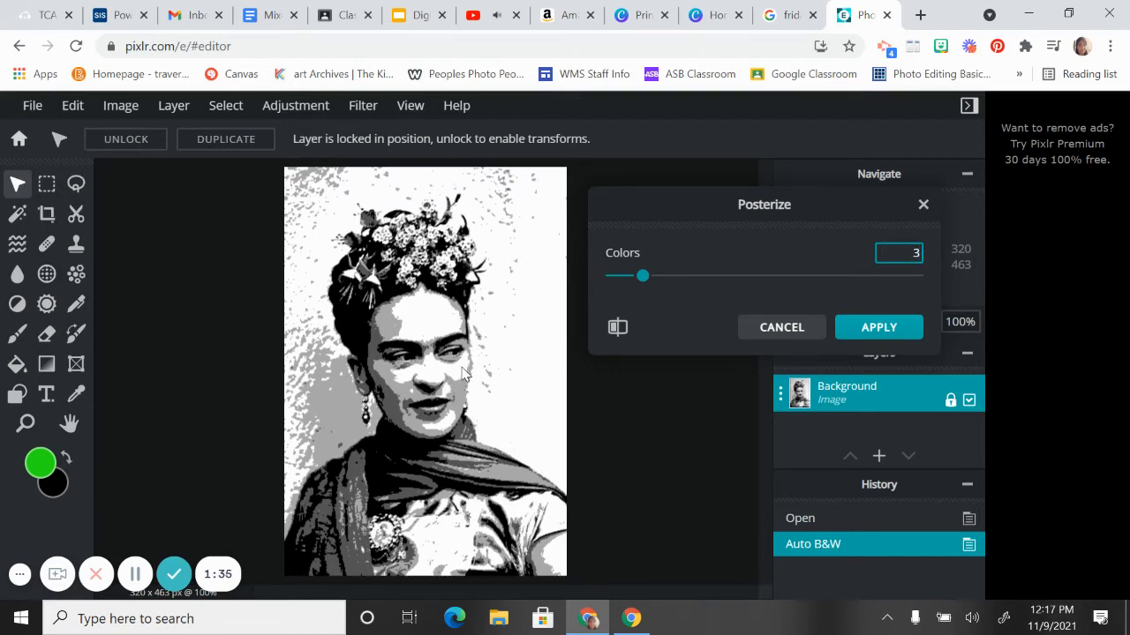
mouse_move(387, 330)
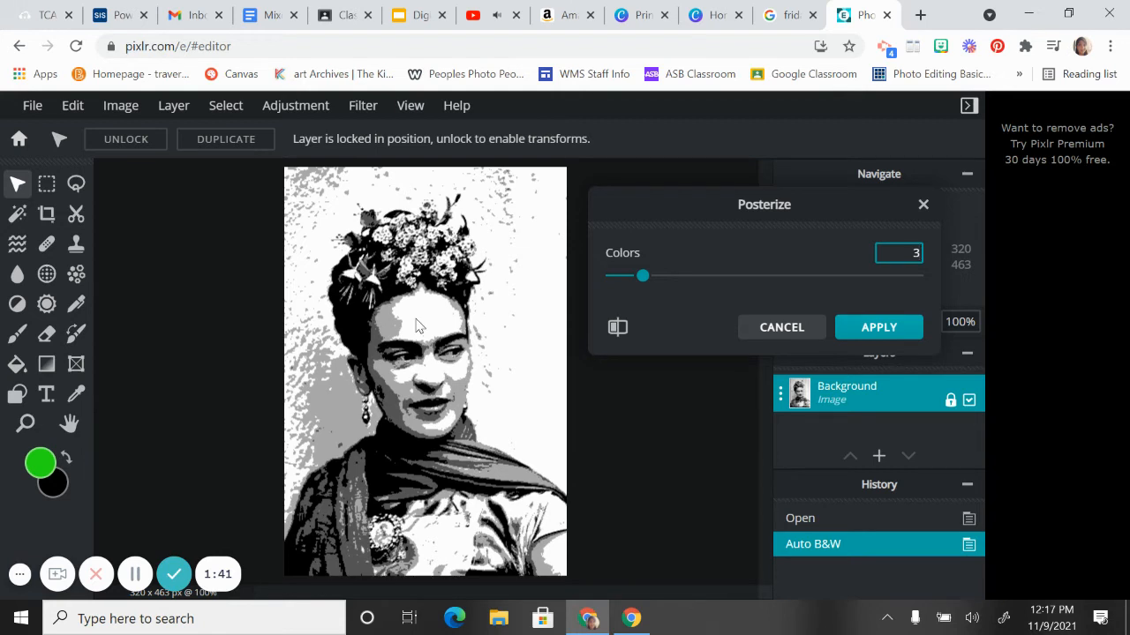
mouse_move(393, 324)
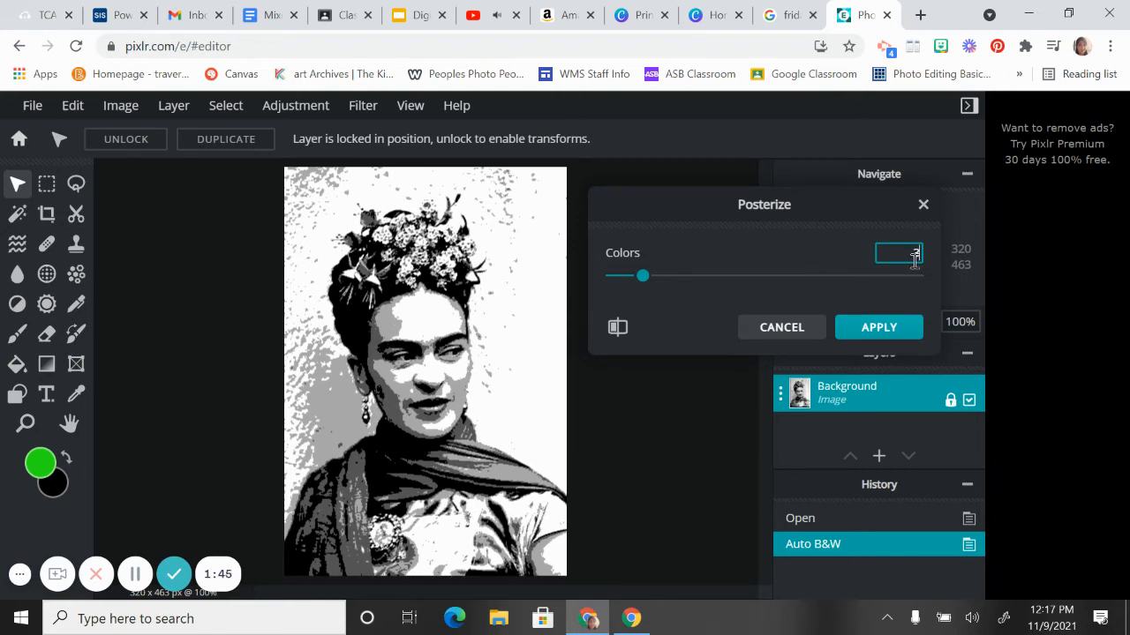
left_click_drag(641, 275, 653, 276)
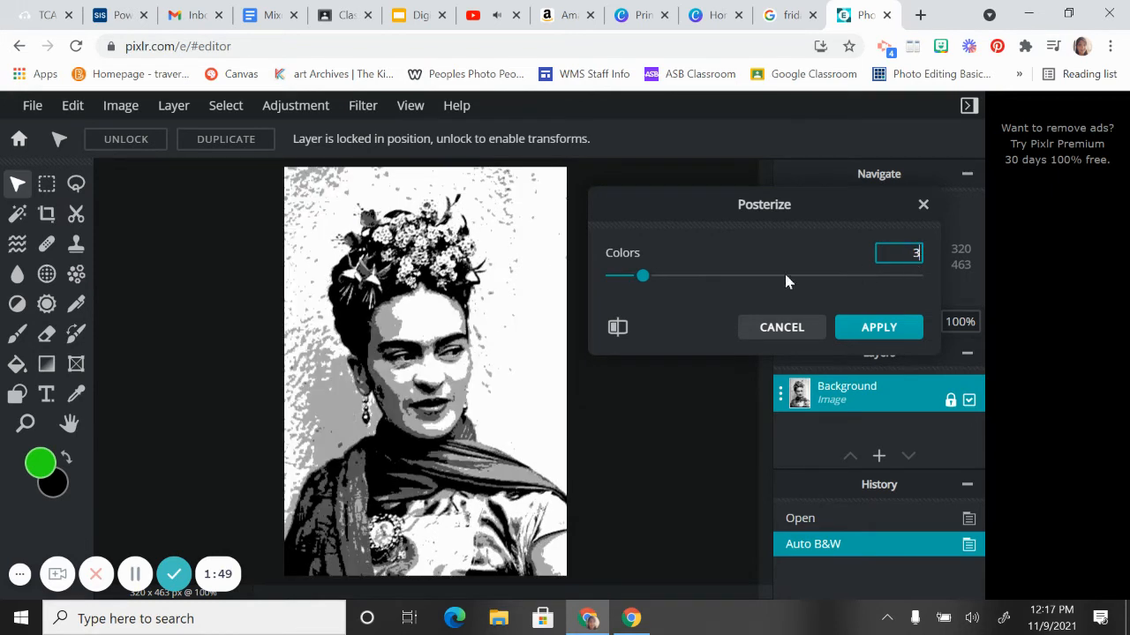
mouse_move(424, 318)
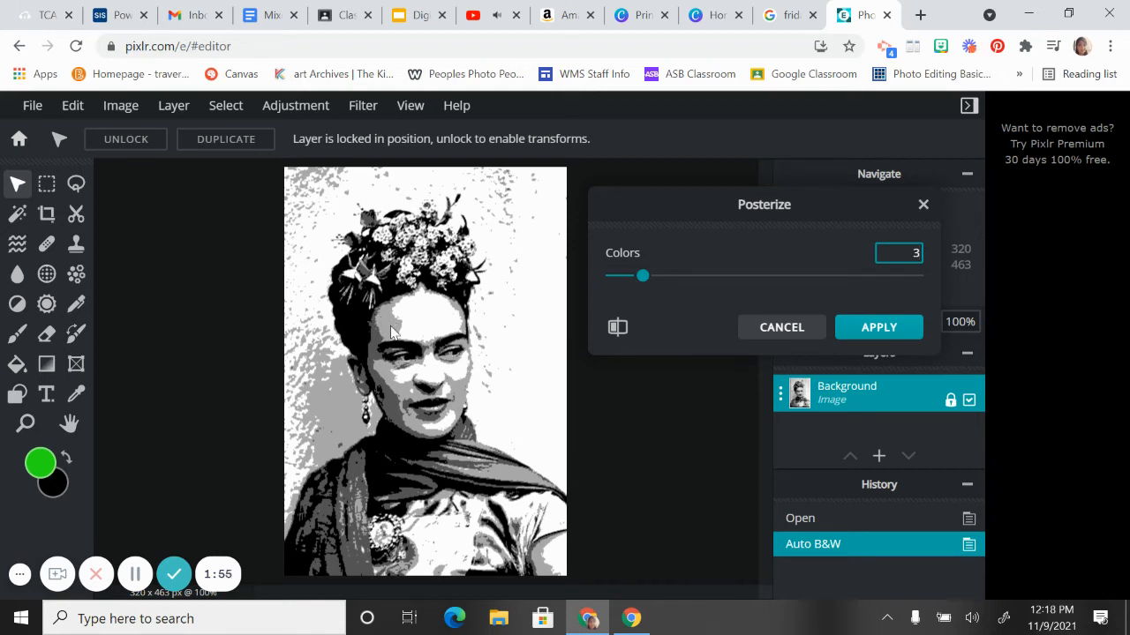
mouse_move(449, 322)
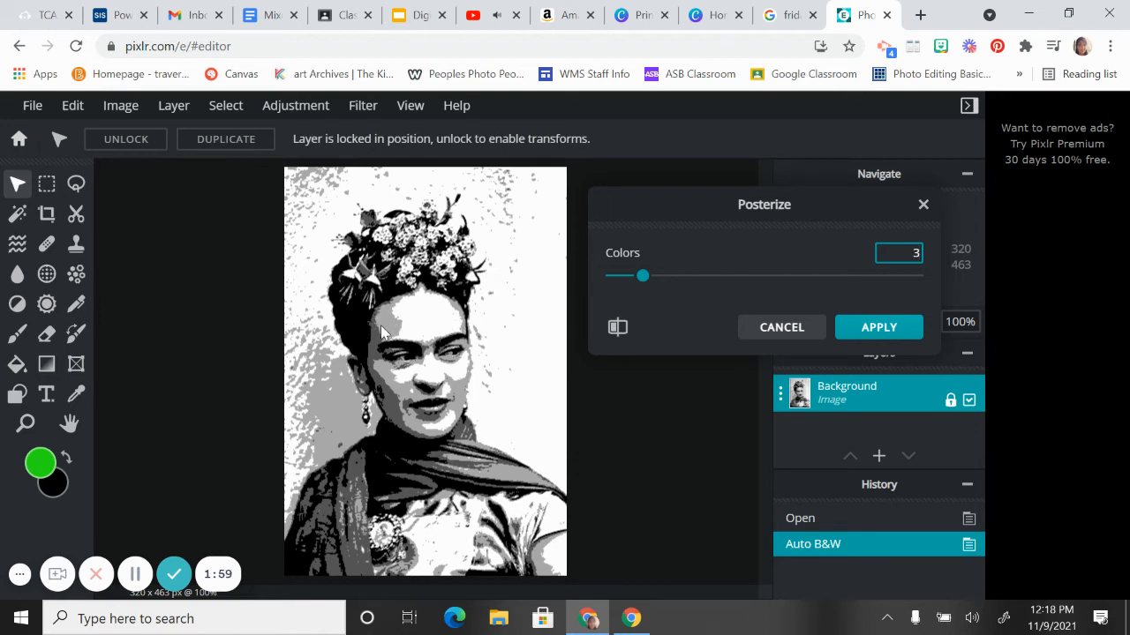
mouse_move(762, 304)
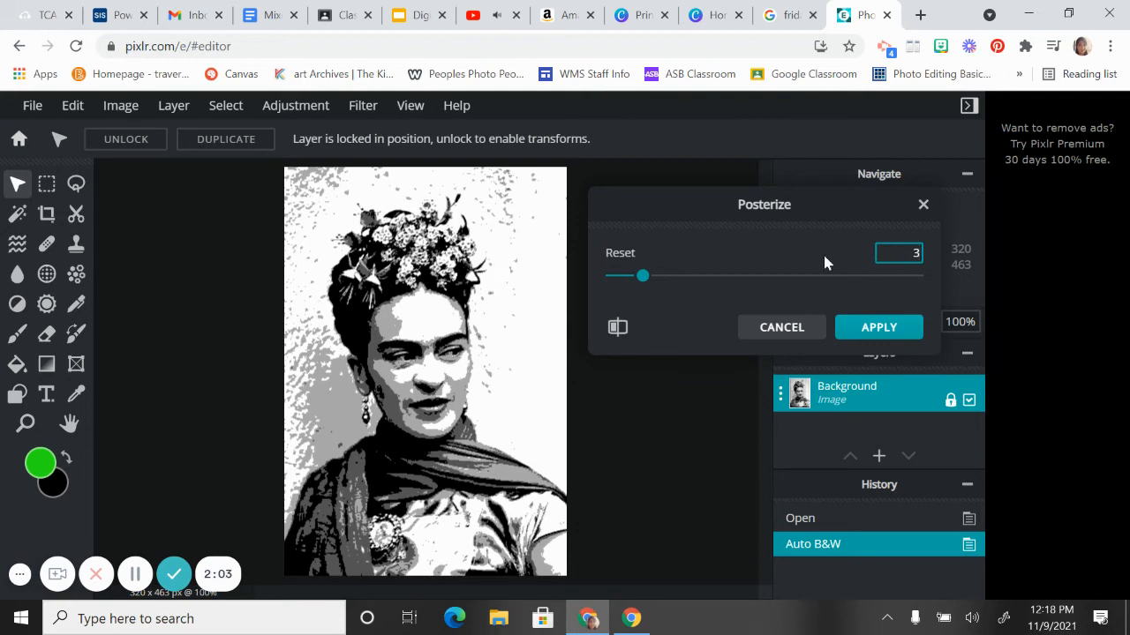
left_click(877, 326)
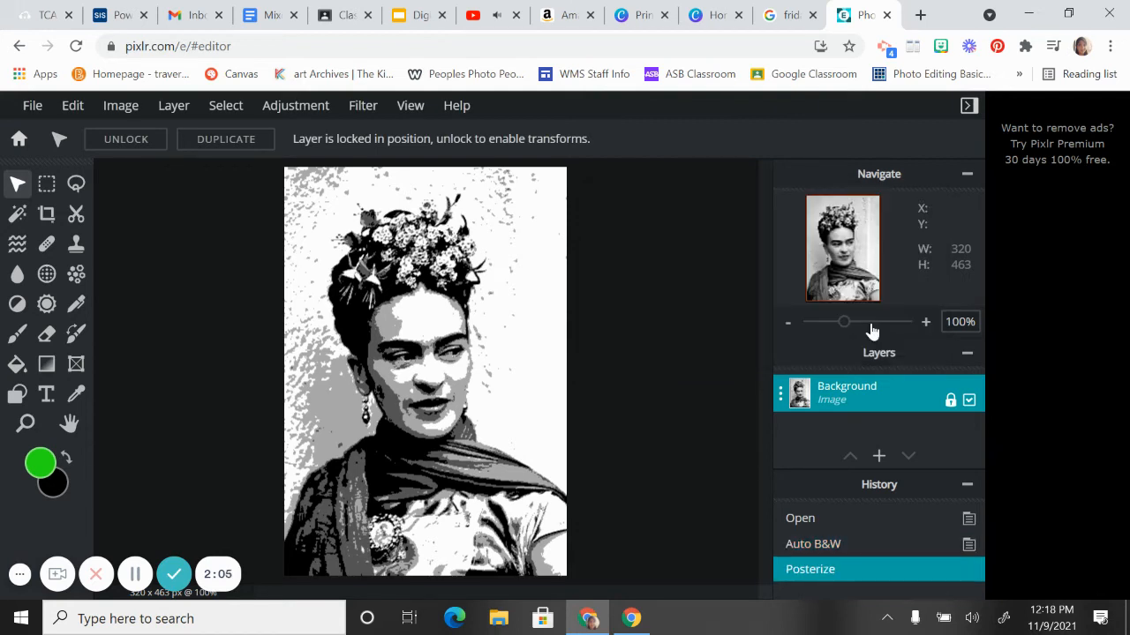
Download the posterized portrait as fridakahlo_posterize.jpg and bring up its print settings in Photos.
left_click(32, 105)
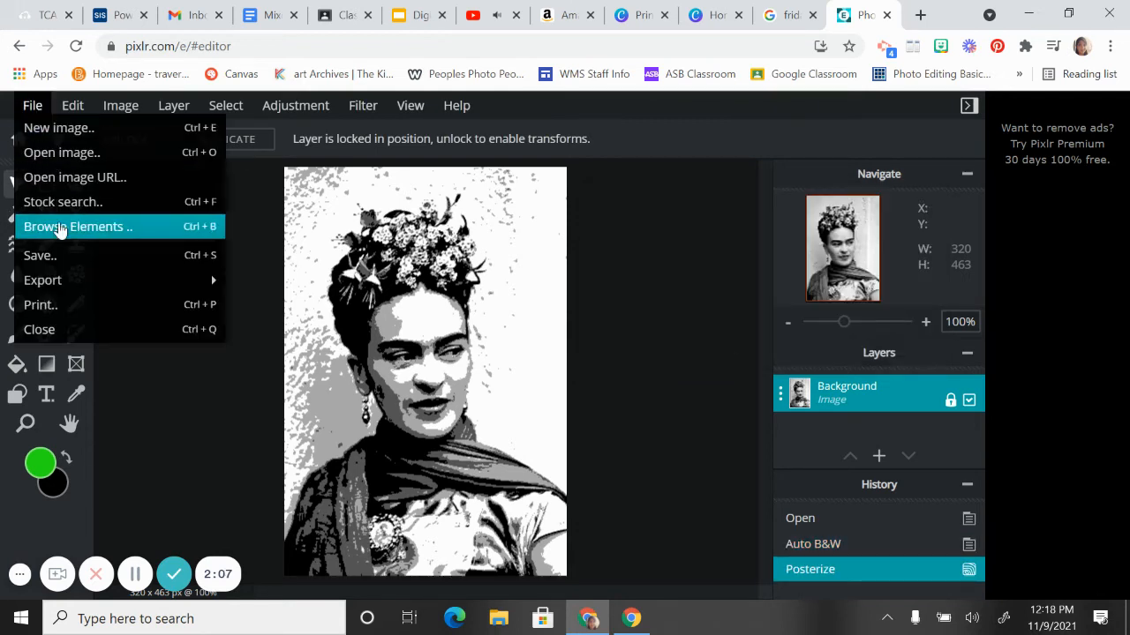
left_click(39, 255)
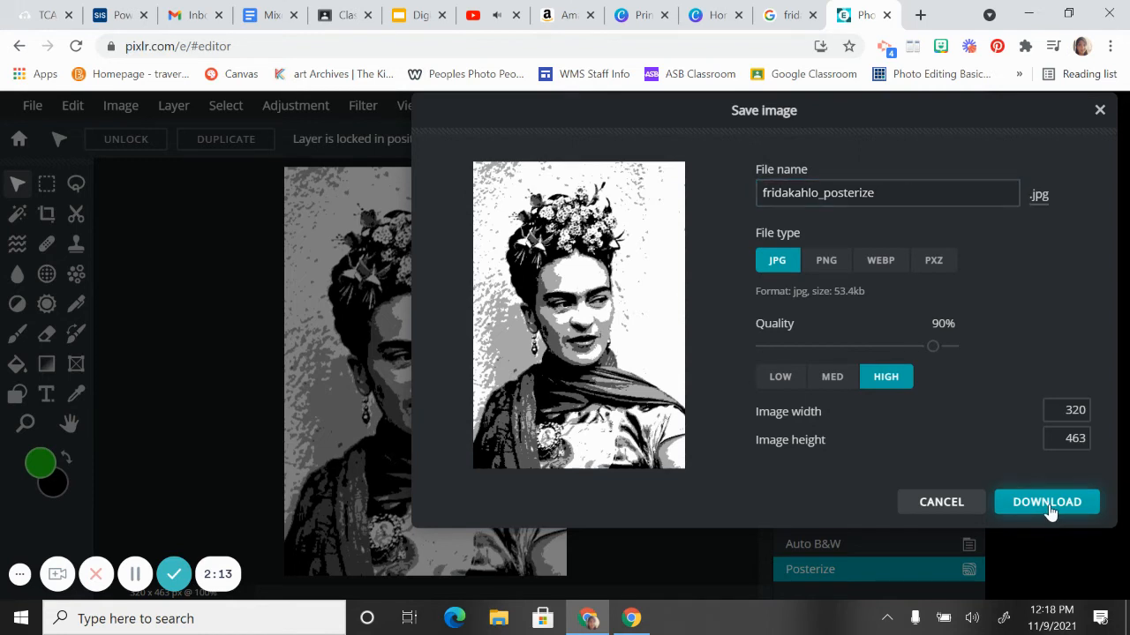
left_click(1046, 501)
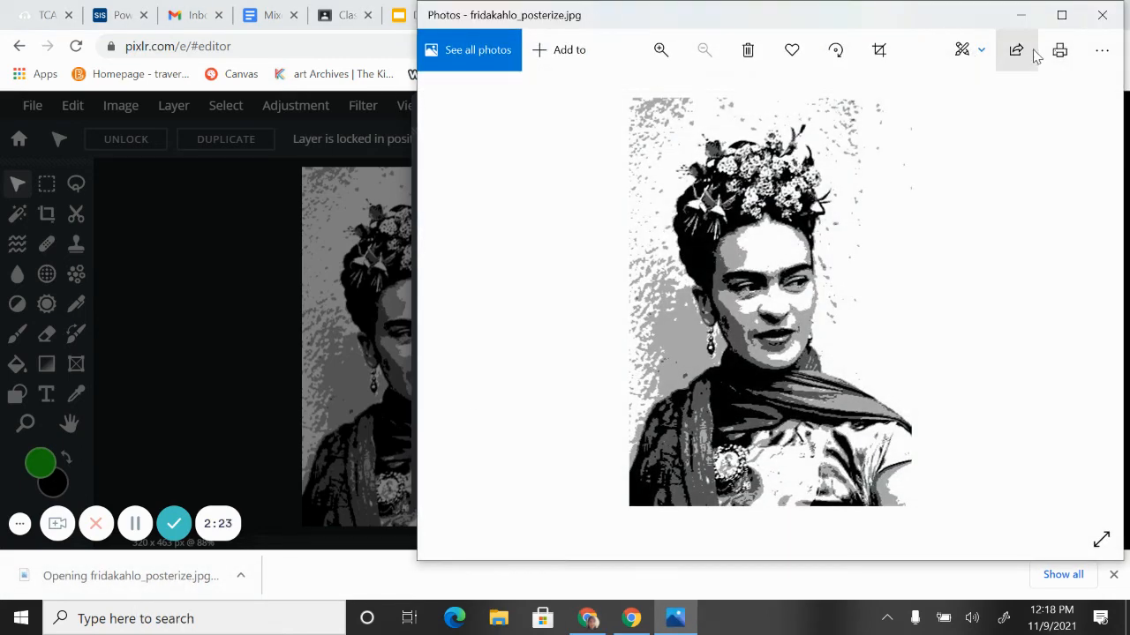
left_click(1058, 49)
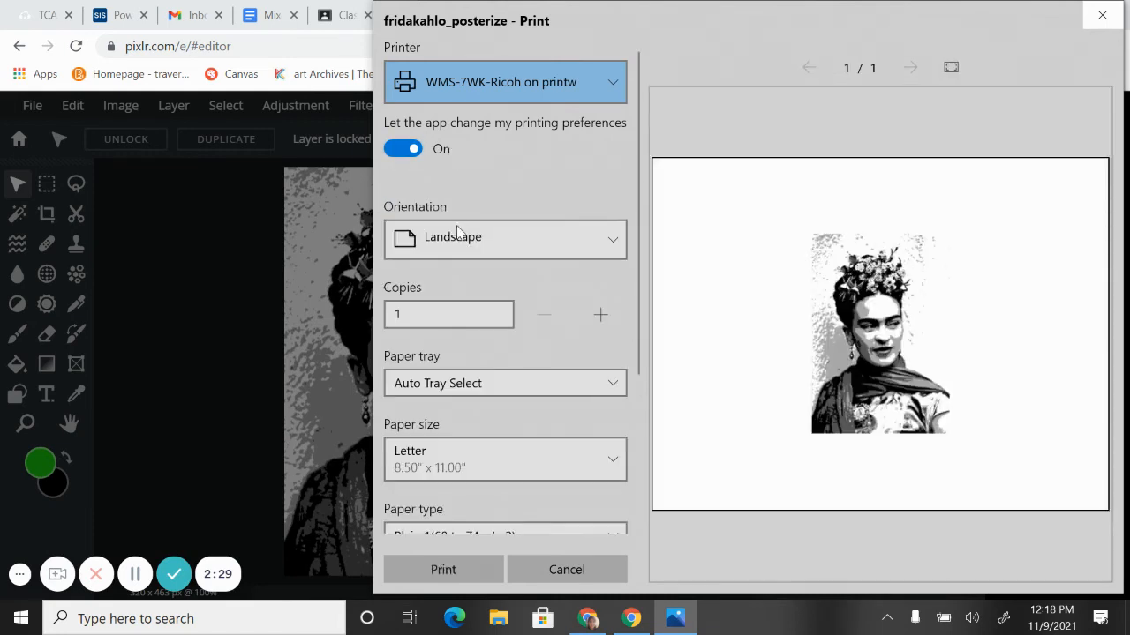
mouse_move(877, 333)
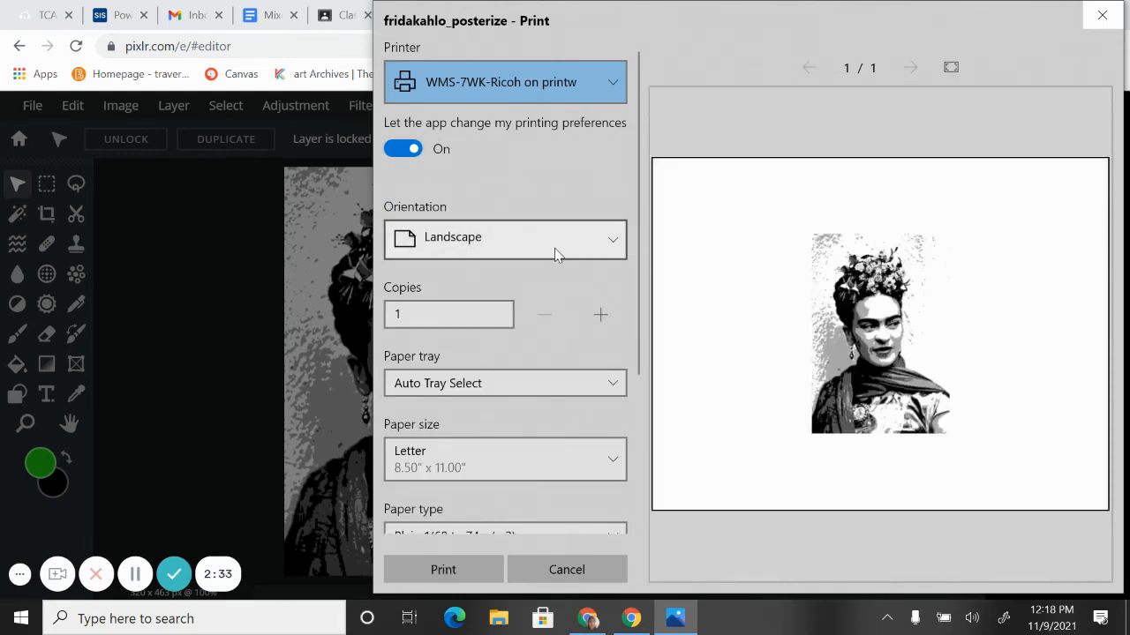
Set the print orientation to Portrait and the photo size to 8 x 10 in.
left_click(504, 237)
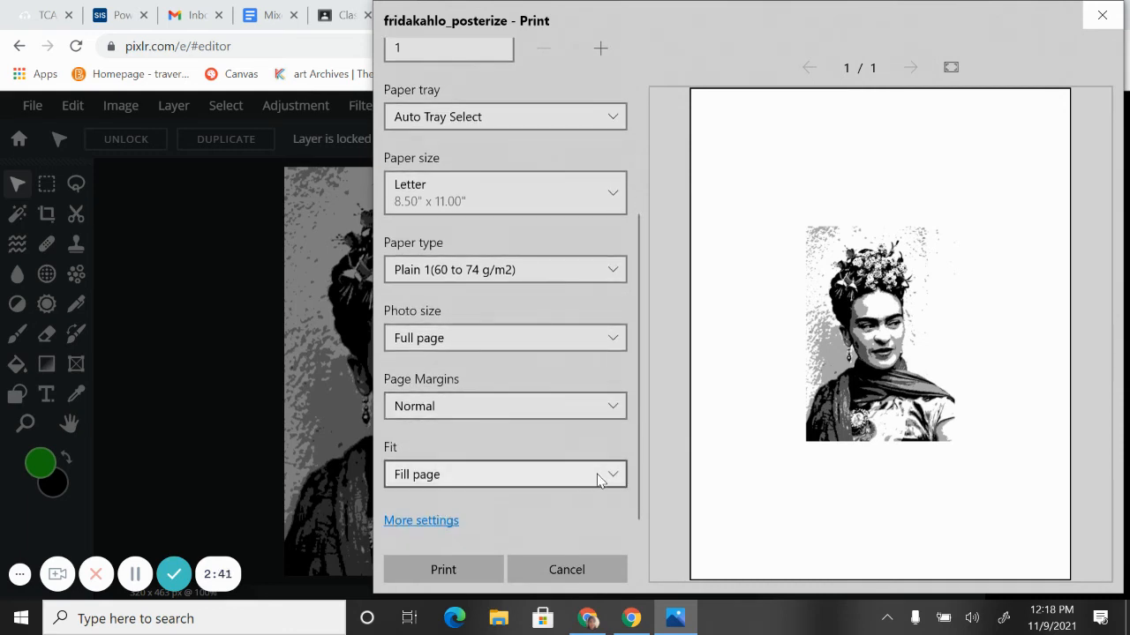
left_click(505, 474)
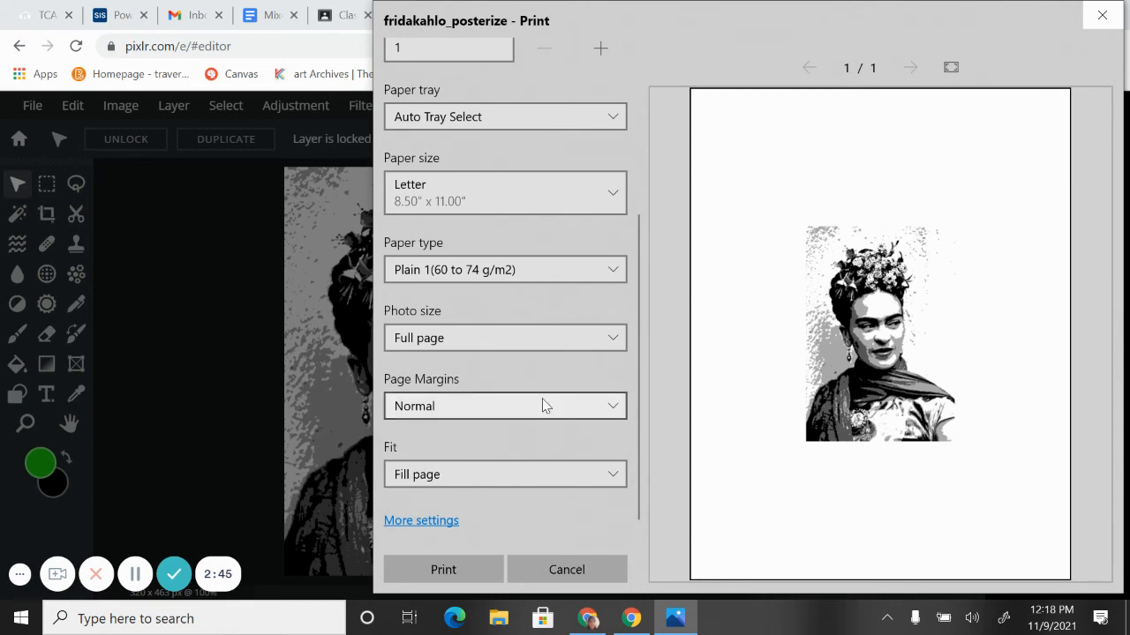
left_click(505, 337)
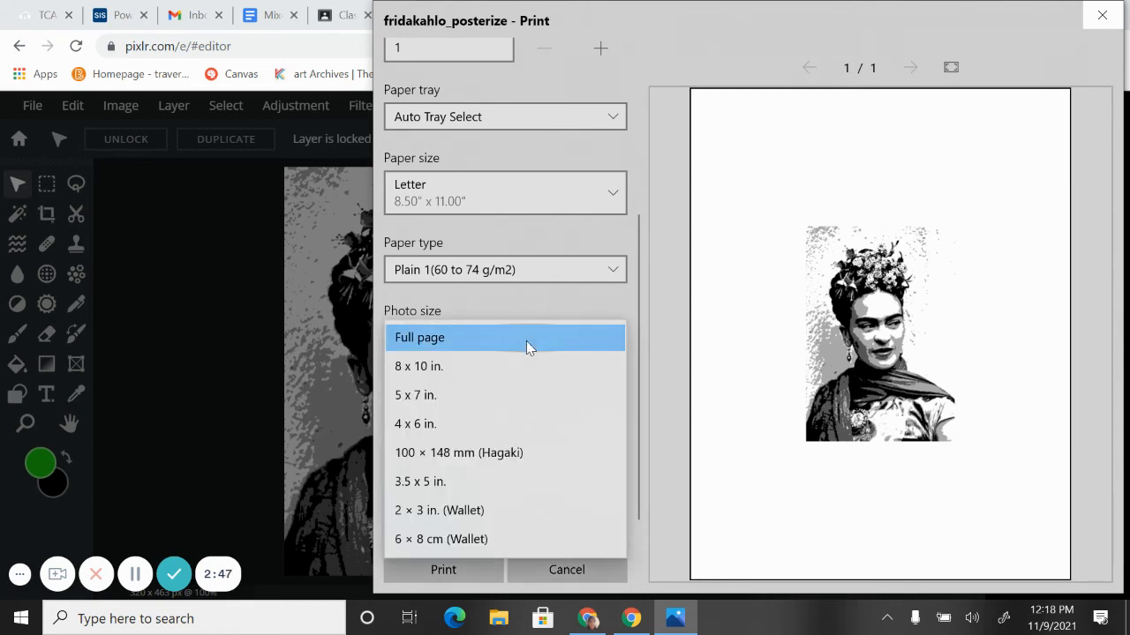
left_click(418, 366)
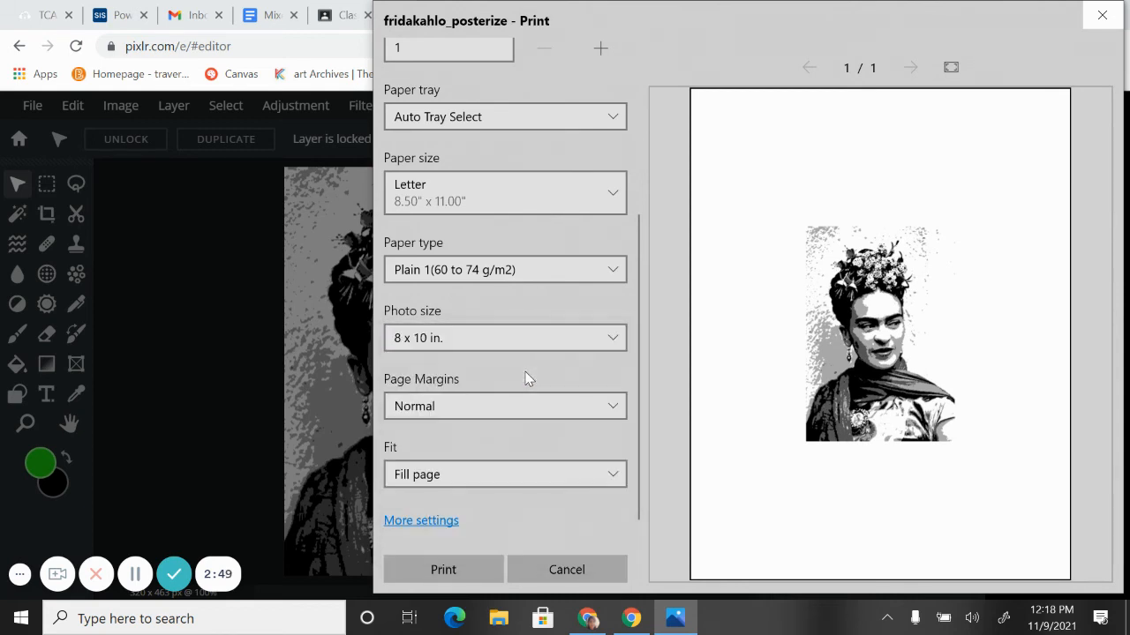
left_click(504, 339)
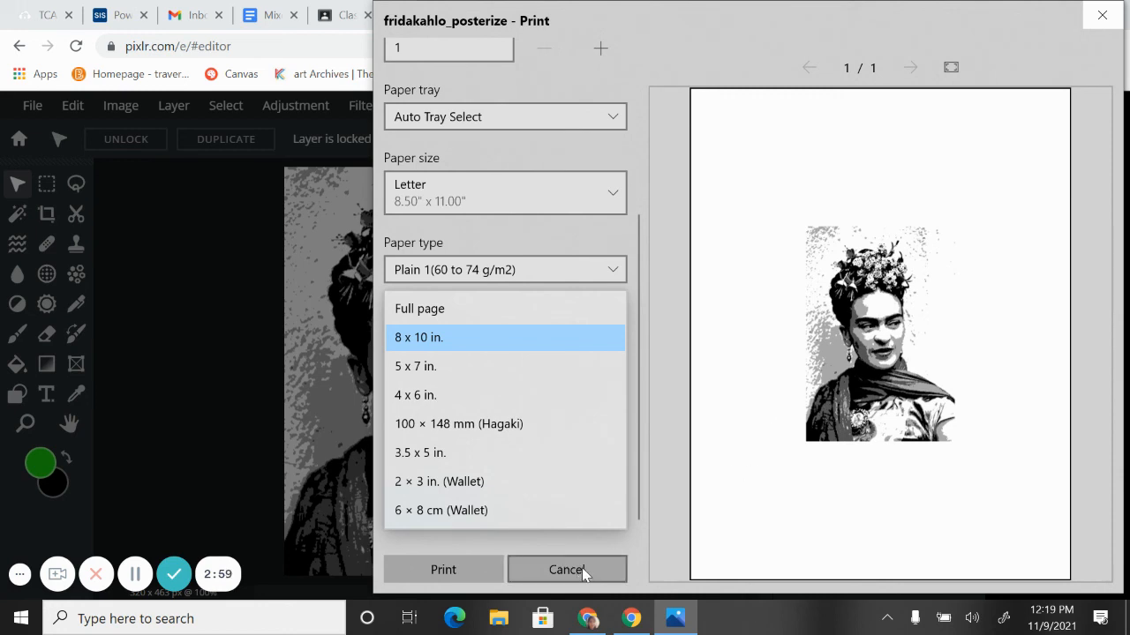
mouse_move(876, 340)
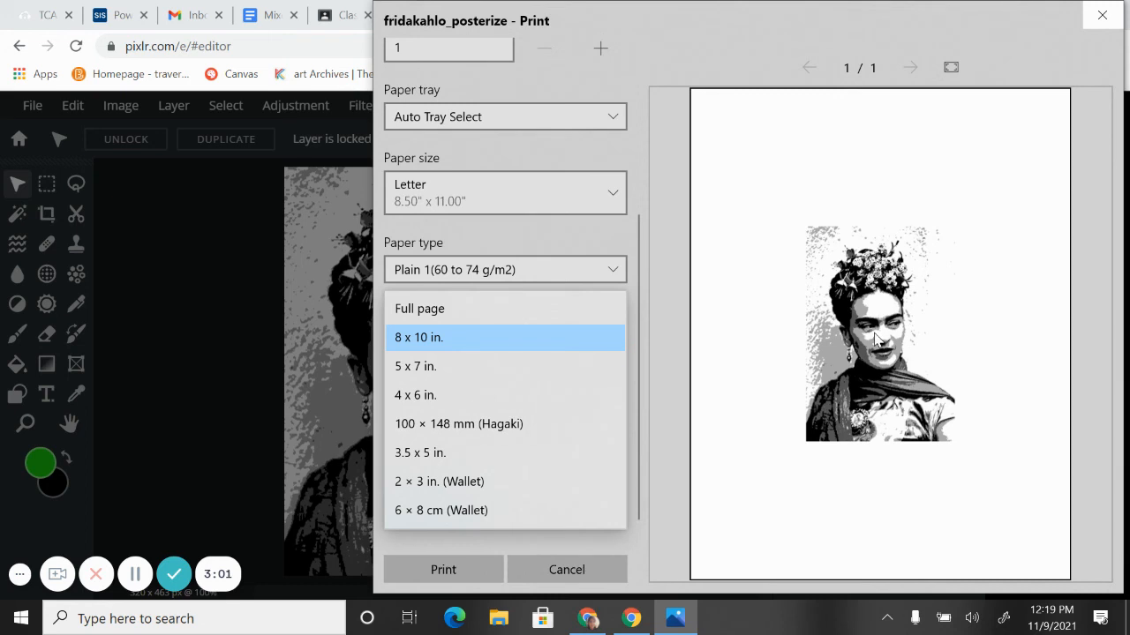